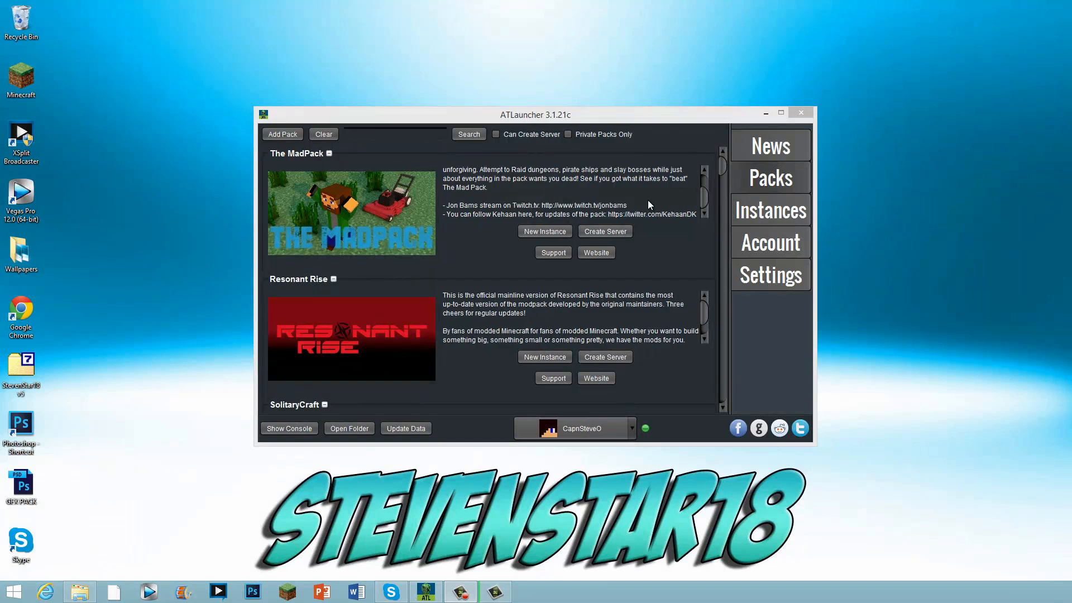
{"action": "mouse_move", "coordinate": [385, 19]}
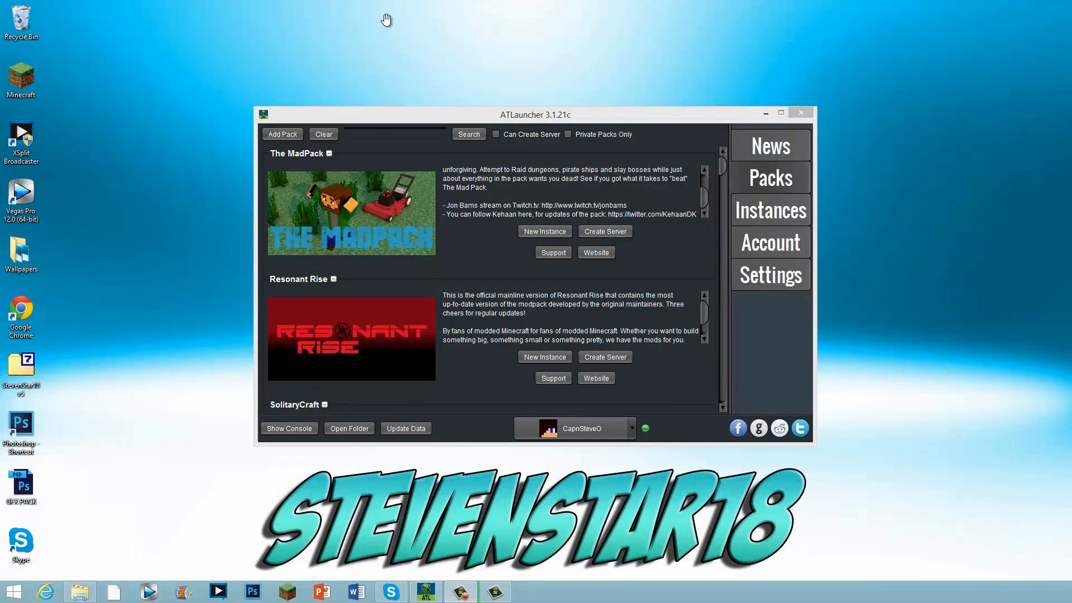
{"action": "mouse_move", "coordinate": [539, 114]}
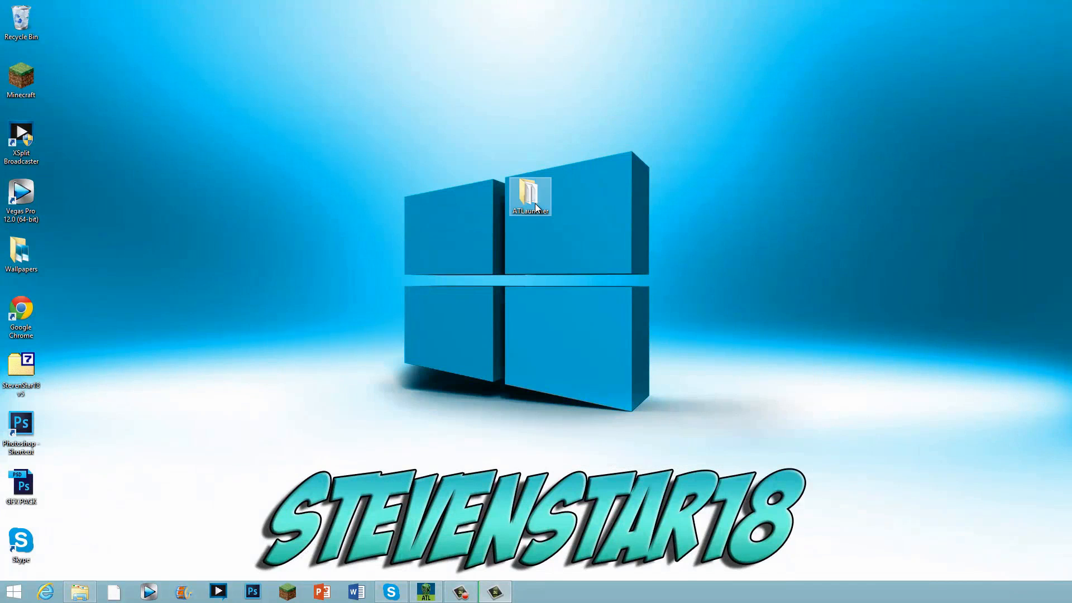
Step: Browse into ATLauncher's Servers folder in File Explorer
{"action": "double_click", "coordinate": [530, 194]}
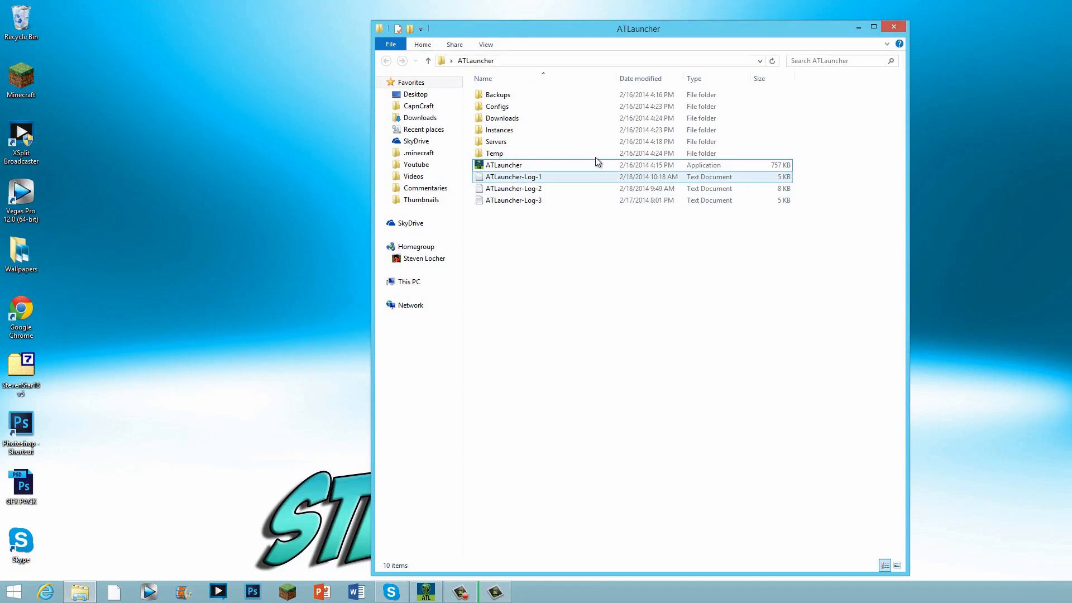
{"action": "left_click", "coordinate": [495, 142]}
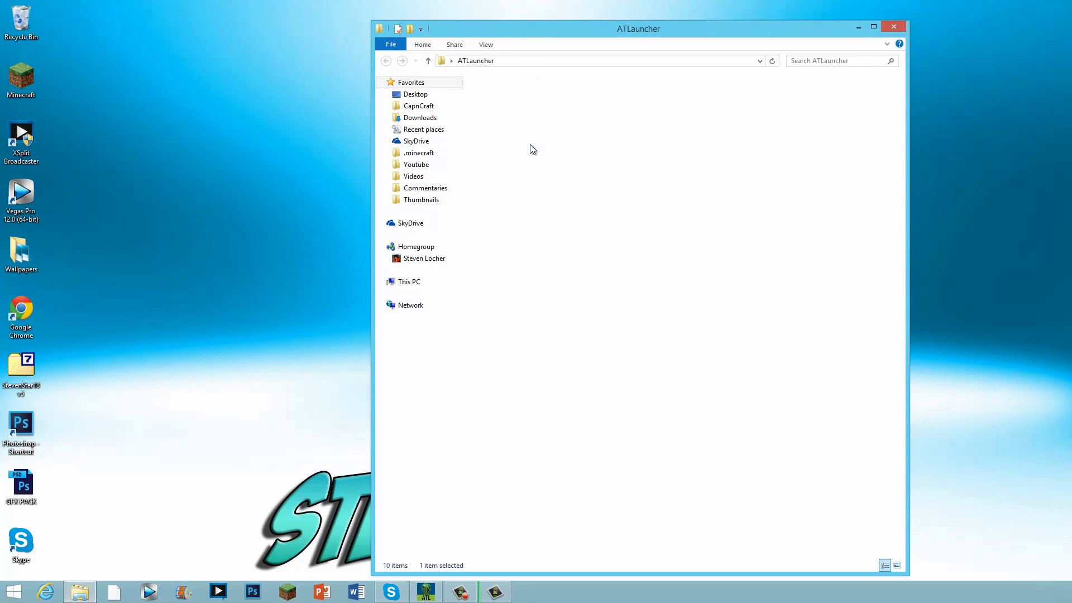
{"action": "double_click", "coordinate": [532, 149]}
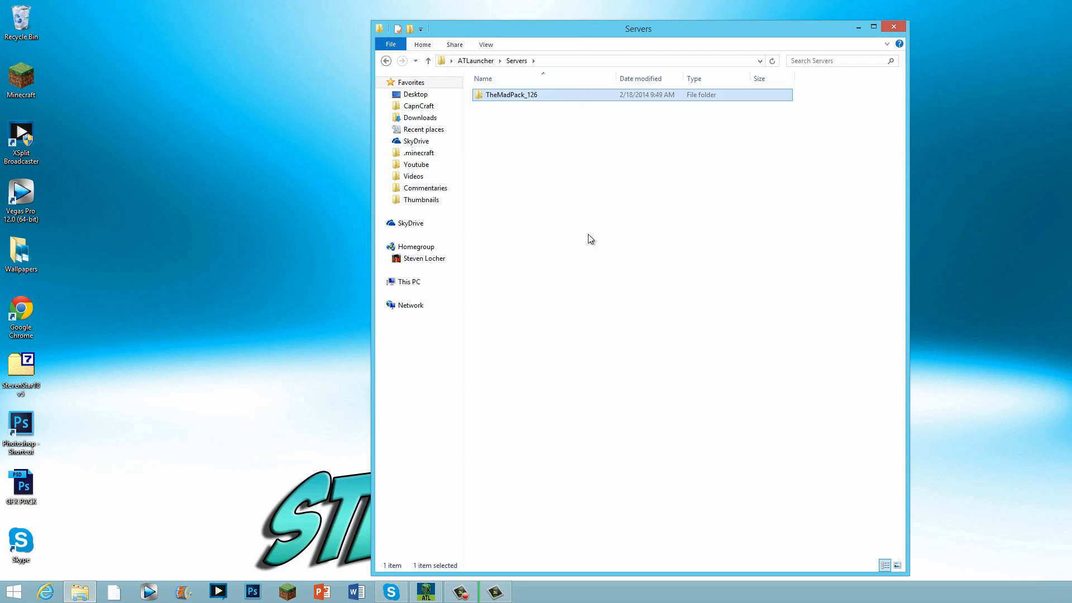
{"action": "left_click", "coordinate": [633, 161]}
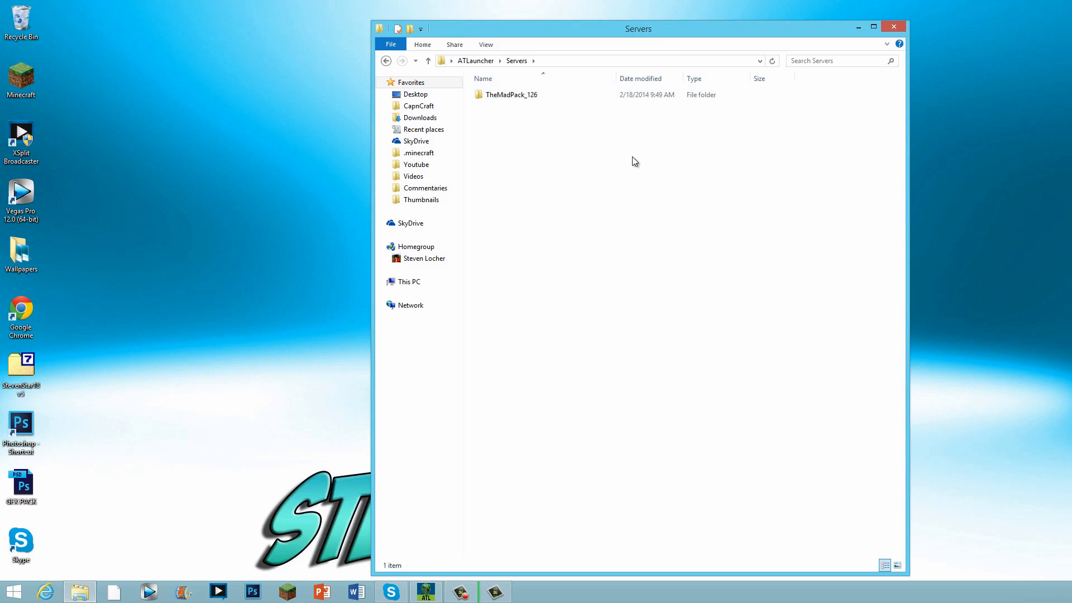
{"action": "mouse_move", "coordinate": [628, 166]}
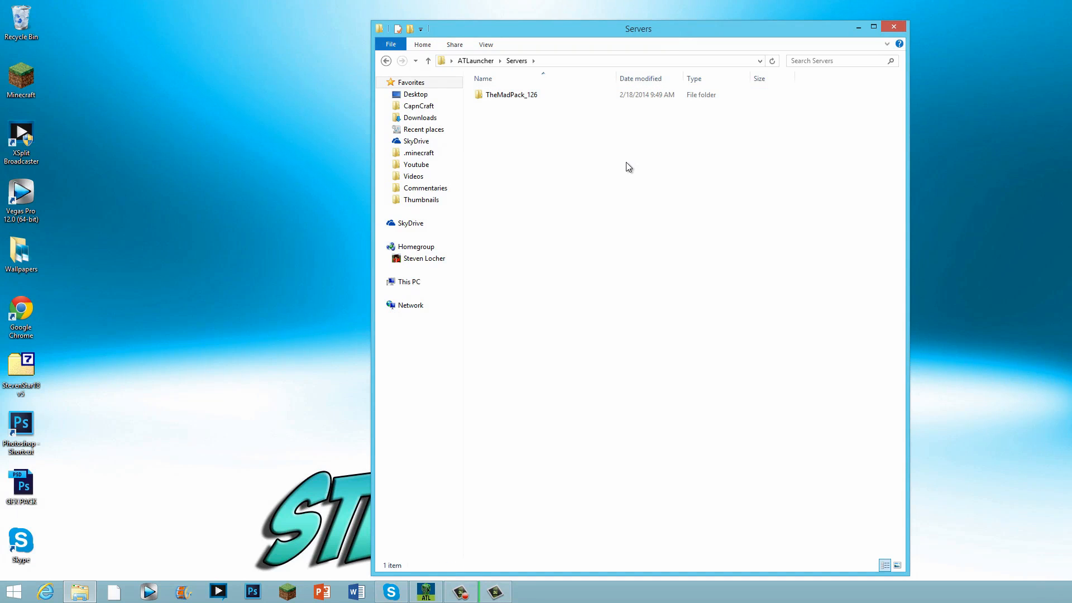
Step: Enter the TheMadPack_126 server folder and locate the LaunchServer batch file
{"action": "left_click", "coordinate": [511, 94]}
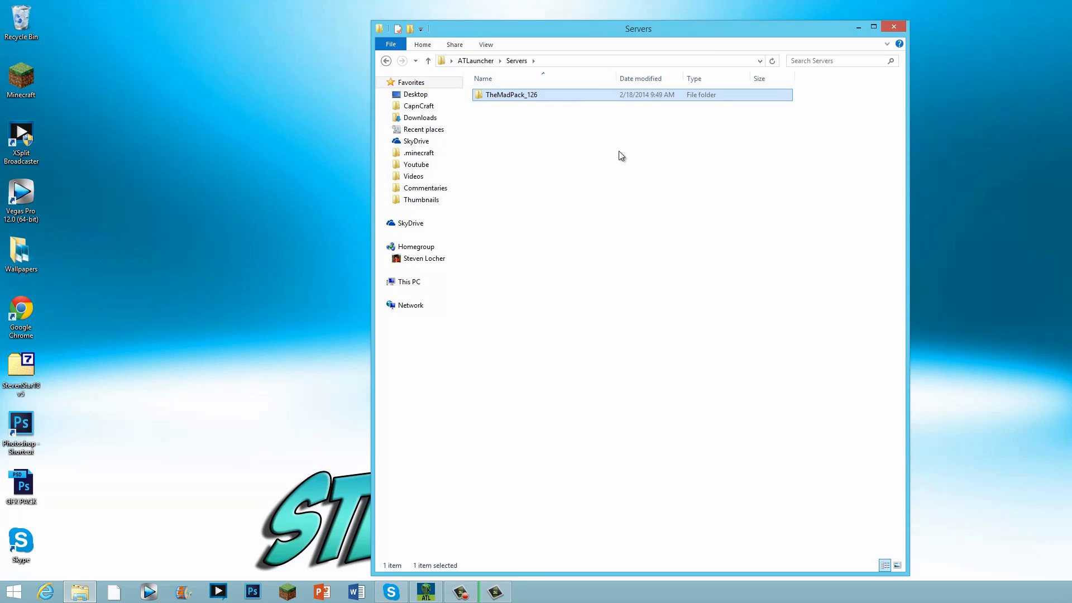
{"action": "double_click", "coordinate": [512, 94]}
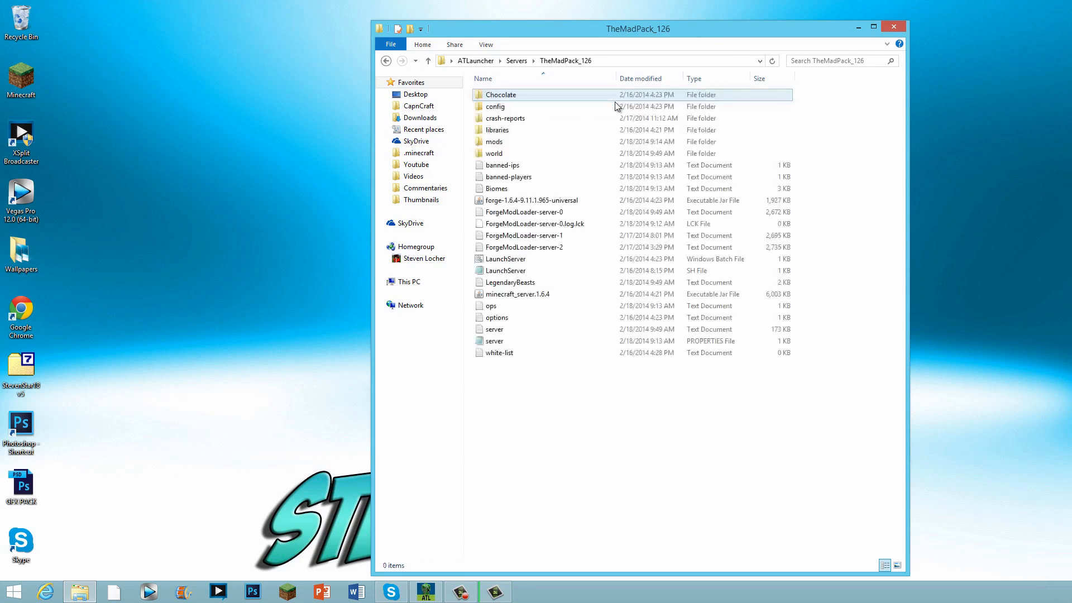
{"action": "left_click", "coordinate": [495, 106]}
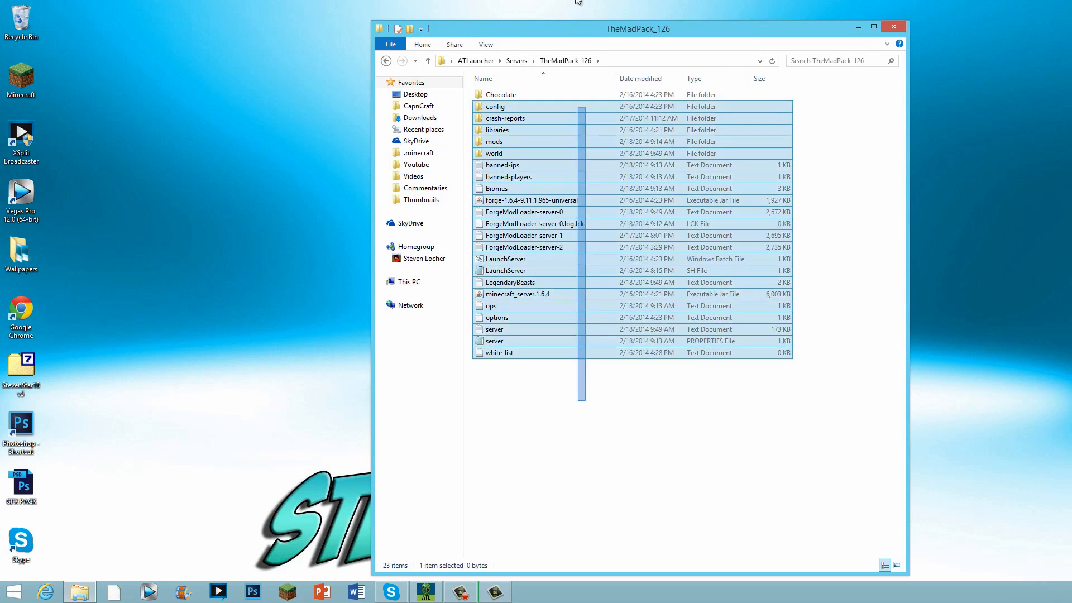
{"action": "left_click", "coordinate": [504, 270]}
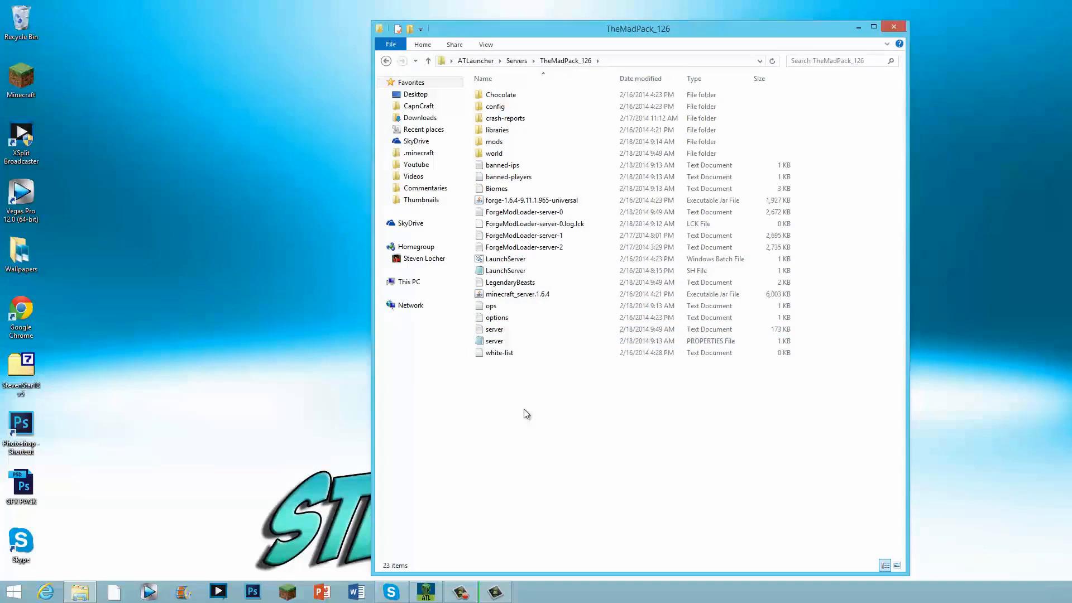
{"action": "mouse_move", "coordinate": [550, 366]}
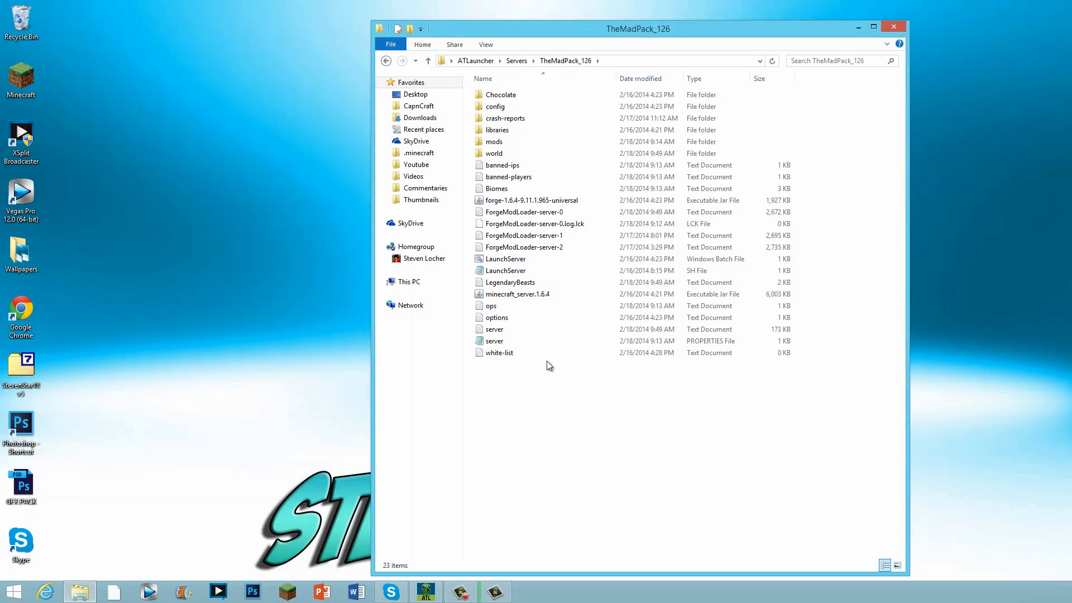
{"action": "left_click", "coordinate": [505, 258]}
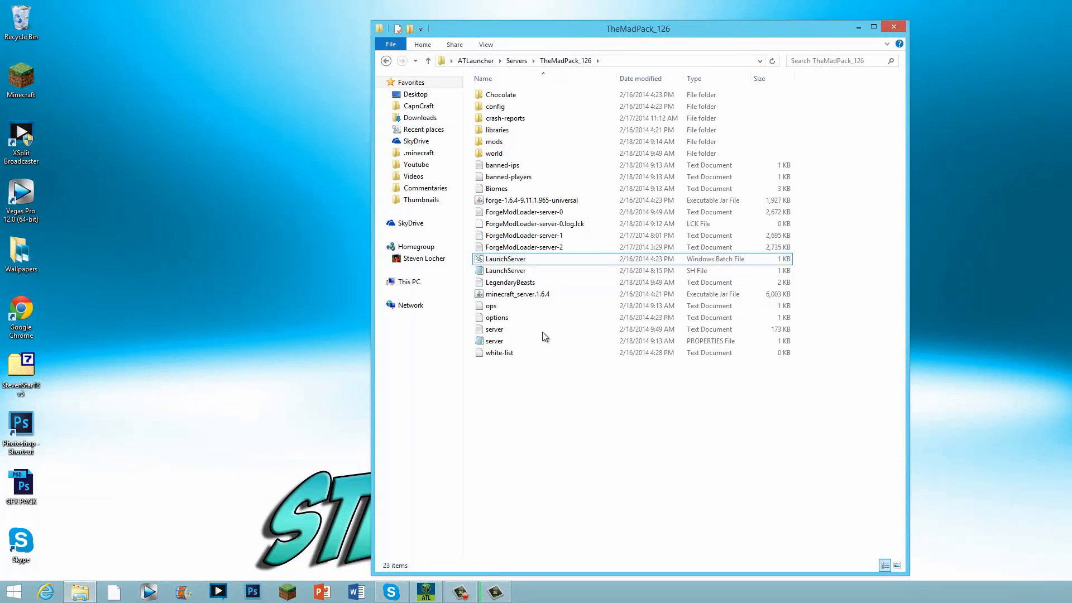
{"action": "left_click", "coordinate": [495, 188]}
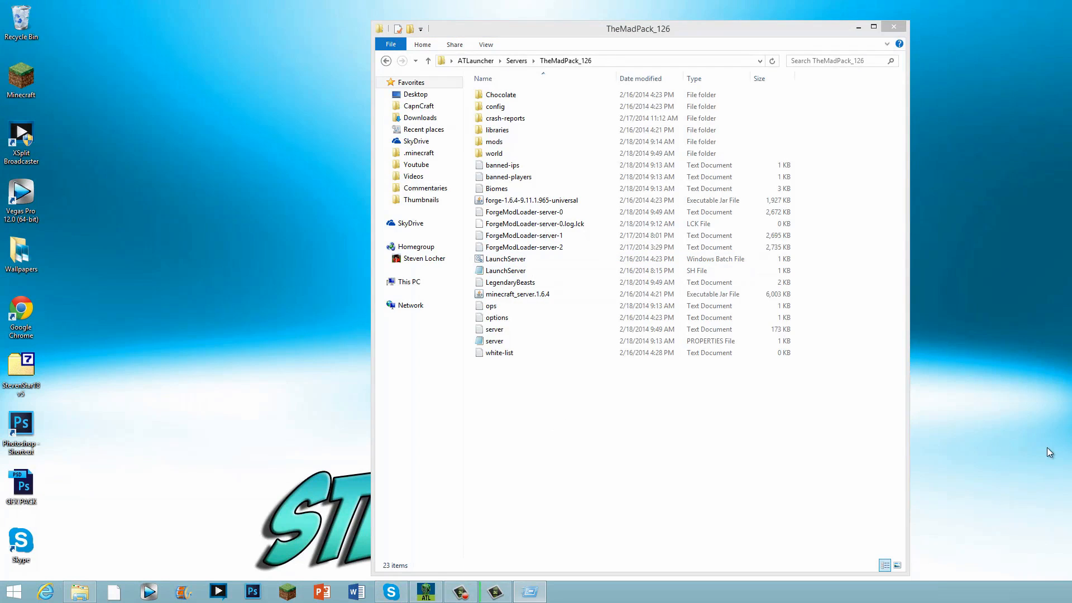
{"action": "key", "text": "Win+r"}
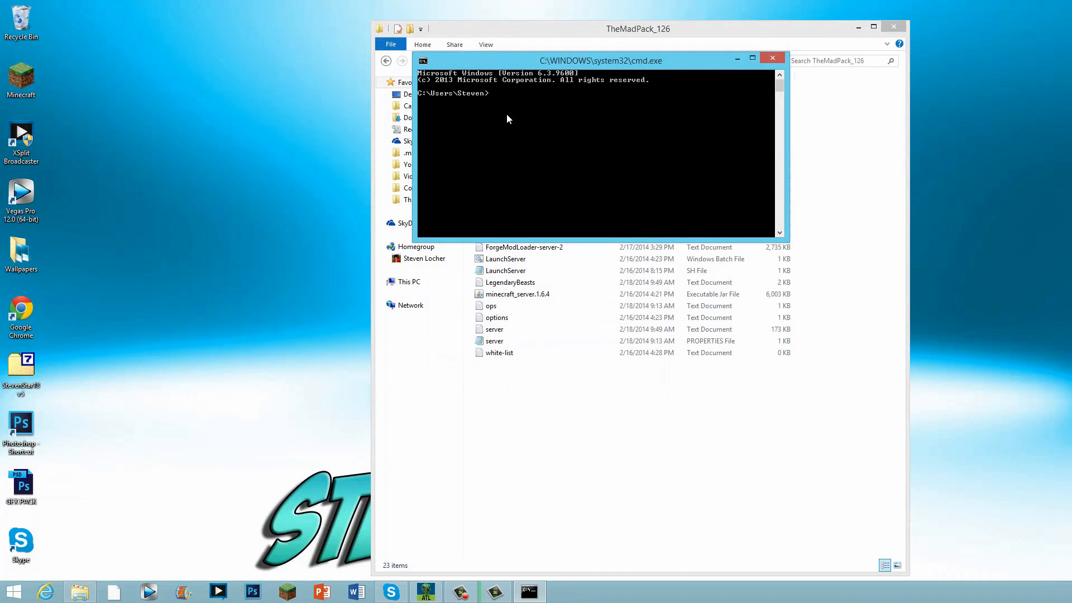
{"action": "type", "text": "ipconfi"}
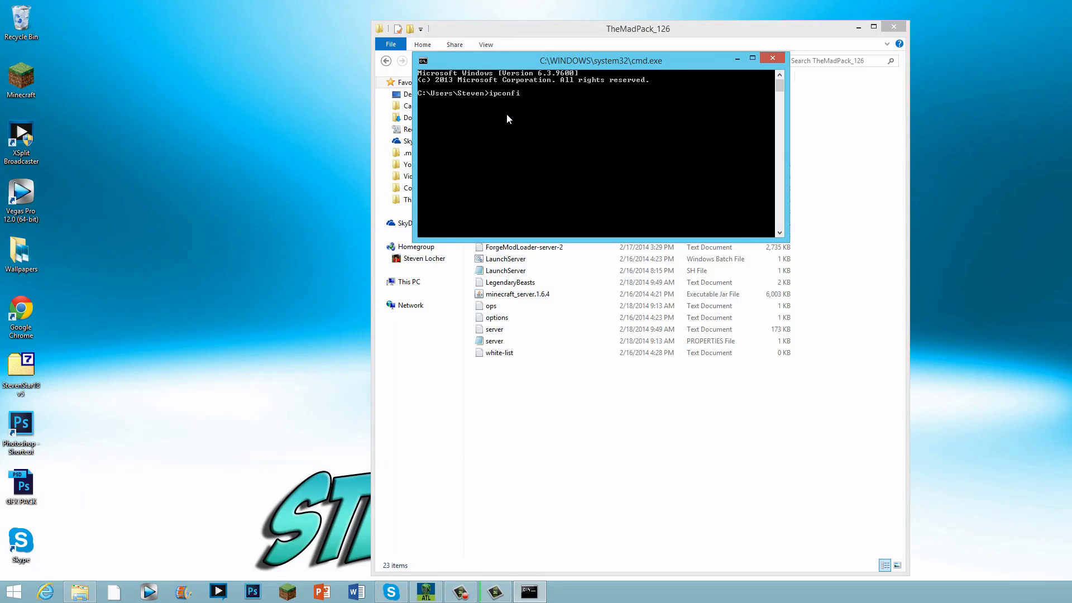
{"action": "type", "text": "g"}
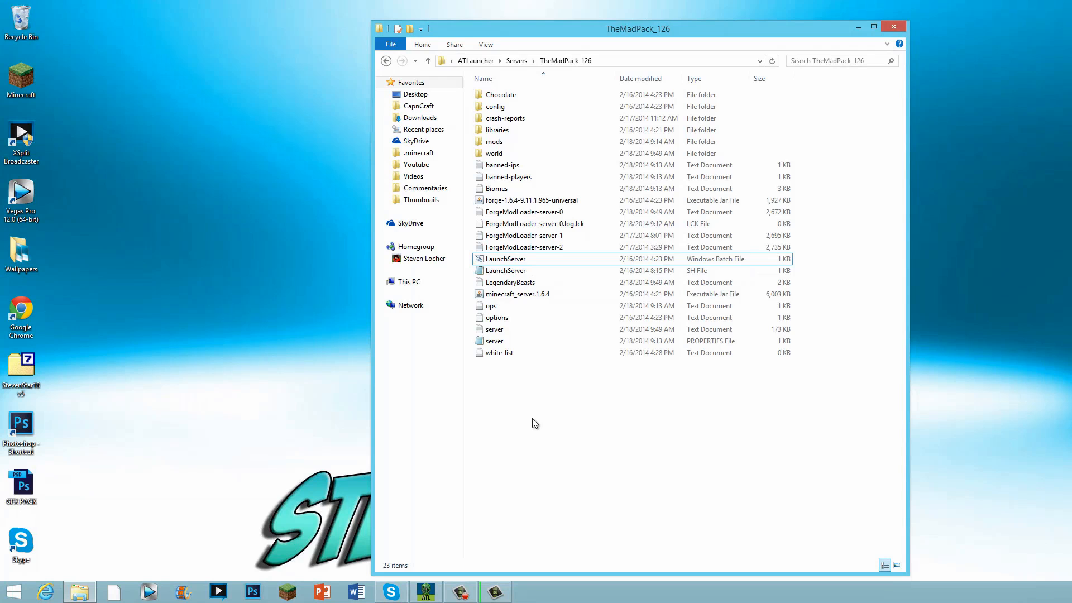
{"action": "mouse_move", "coordinate": [179, 164]}
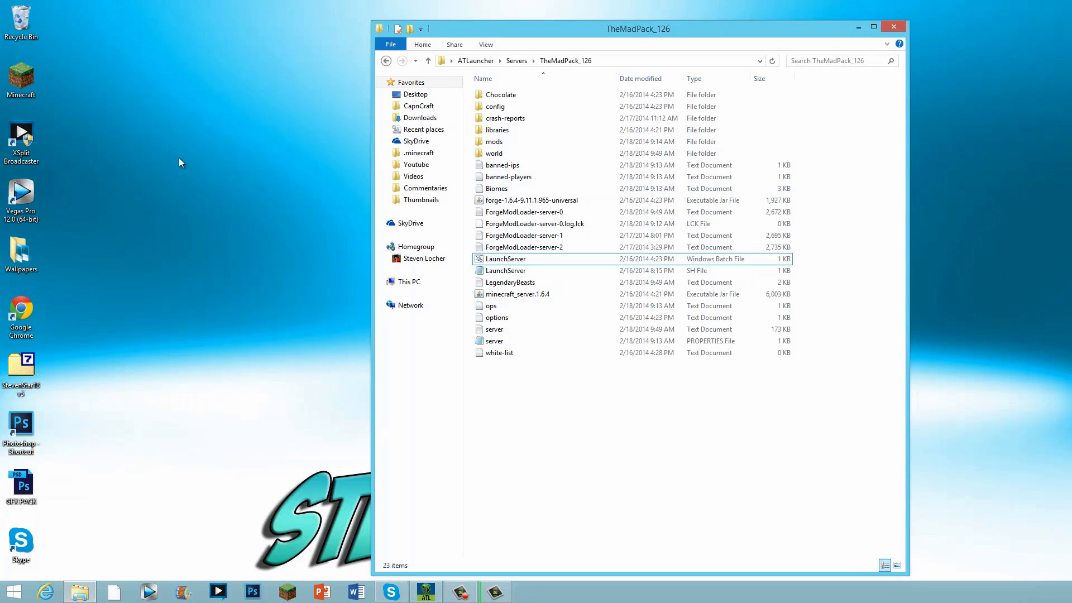
{"action": "mouse_move", "coordinate": [519, 595]}
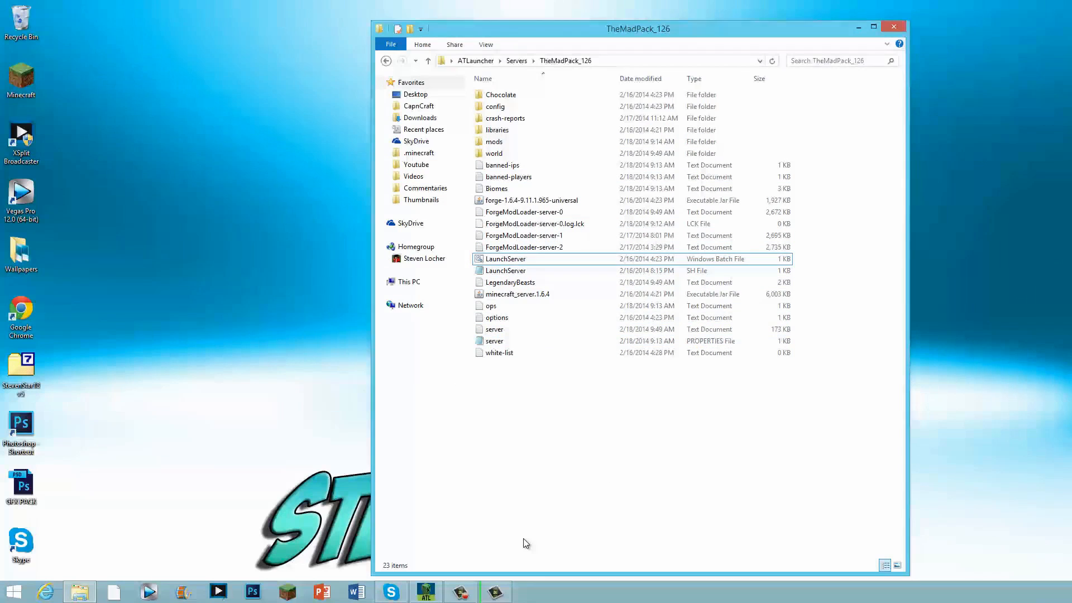
{"action": "left_click", "coordinate": [493, 329]}
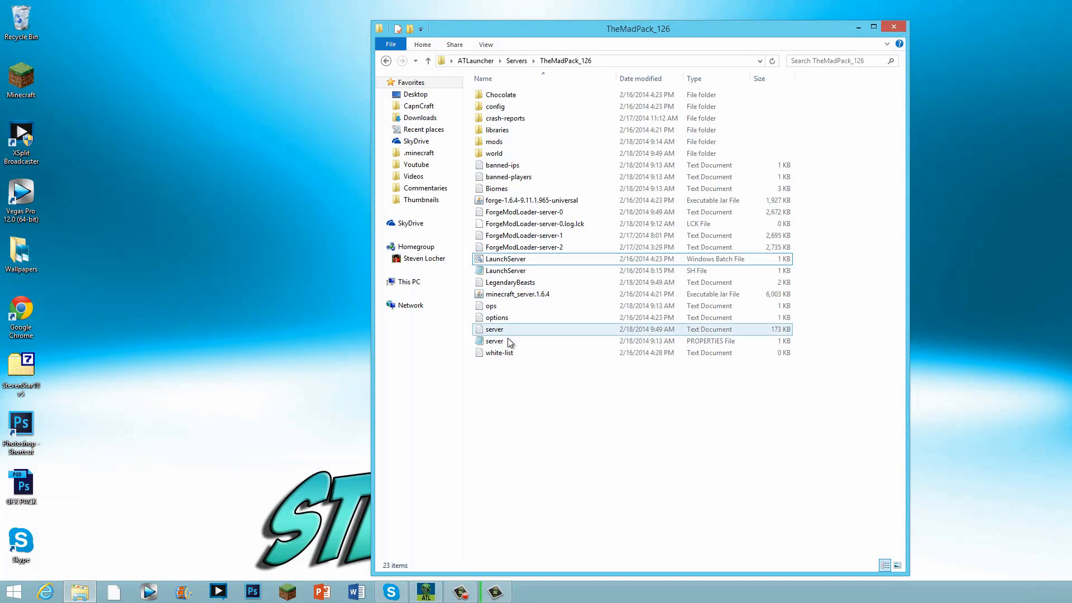
{"action": "left_click", "coordinate": [494, 340]}
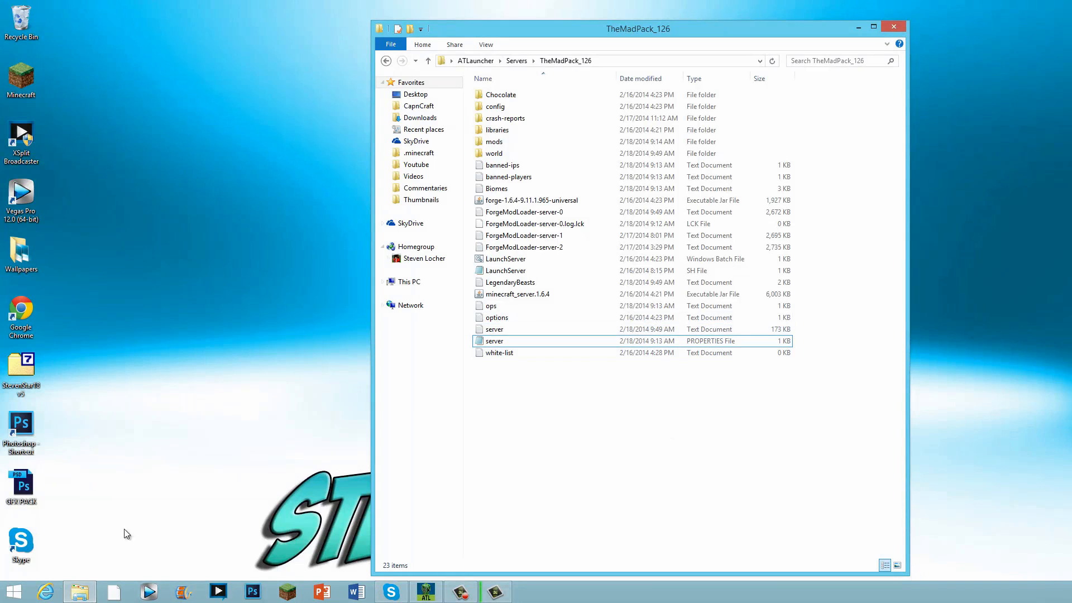
{"action": "mouse_move", "coordinate": [175, 375]}
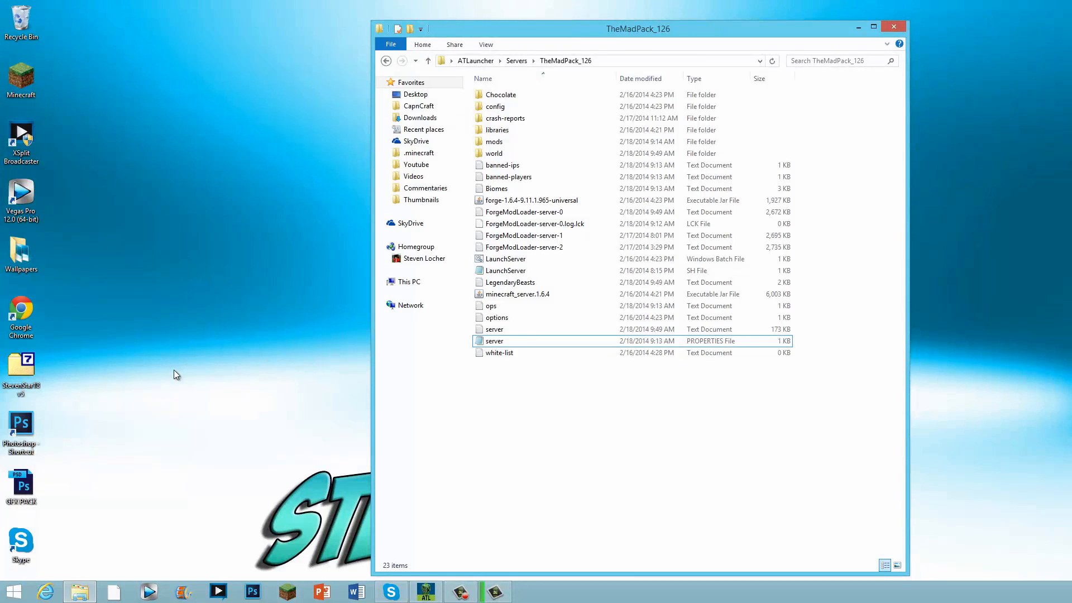
{"action": "mouse_move", "coordinate": [179, 376]}
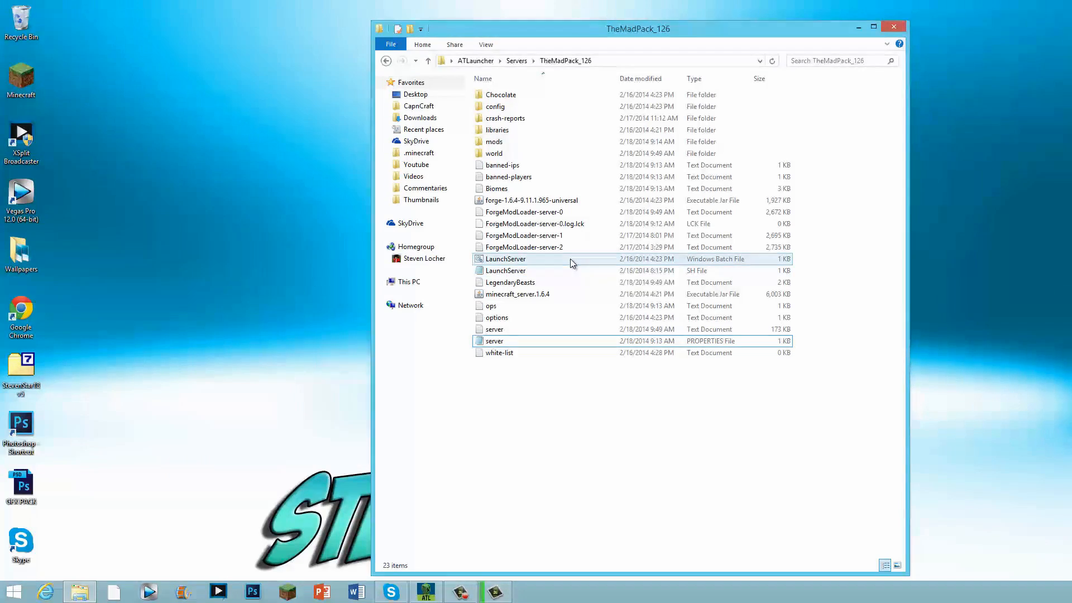
Step: Run LaunchServer.bat so the server starts in Command Prompt, then return to ATLauncher
{"action": "double_click", "coordinate": [504, 258]}
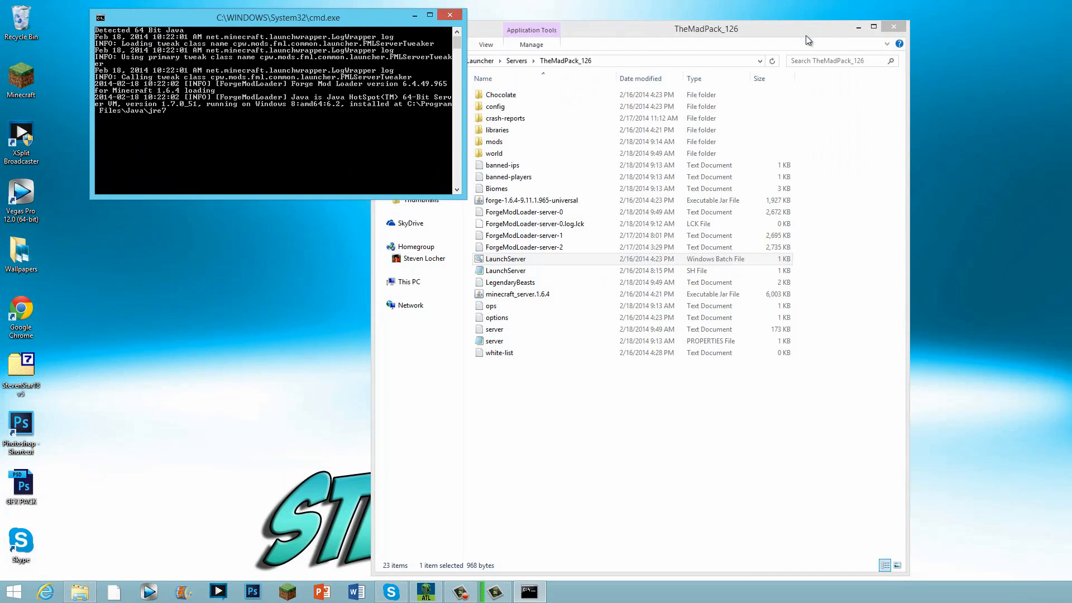
{"action": "left_click", "coordinate": [894, 27]}
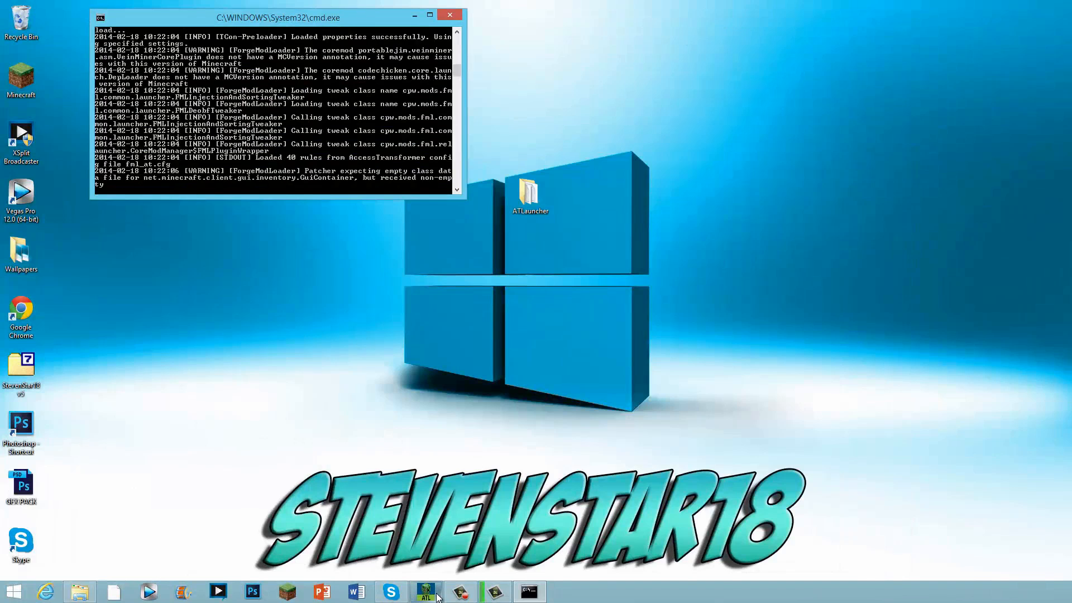
{"action": "left_click", "coordinate": [426, 592]}
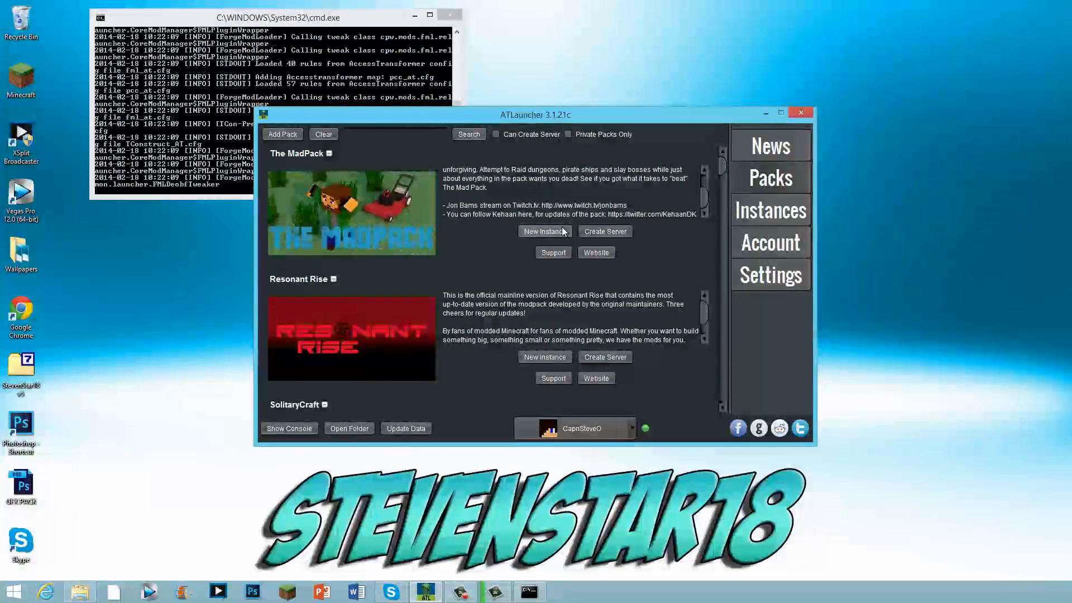
Step: Launch The MadPack instance from the Instances list so Minecraft opens
{"action": "left_click", "coordinate": [770, 210]}
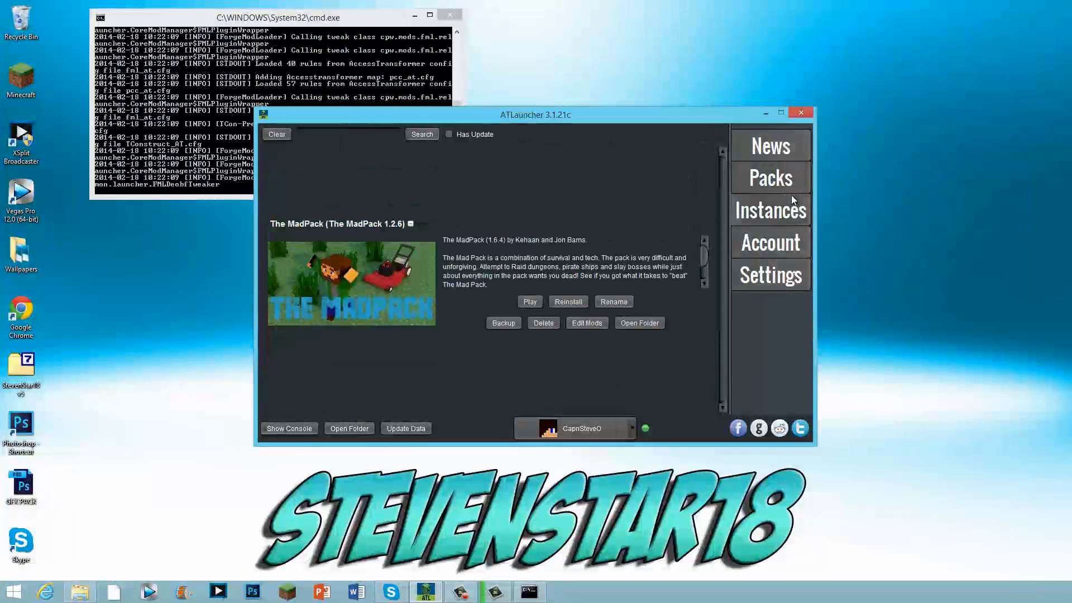
{"action": "left_click", "coordinate": [529, 302]}
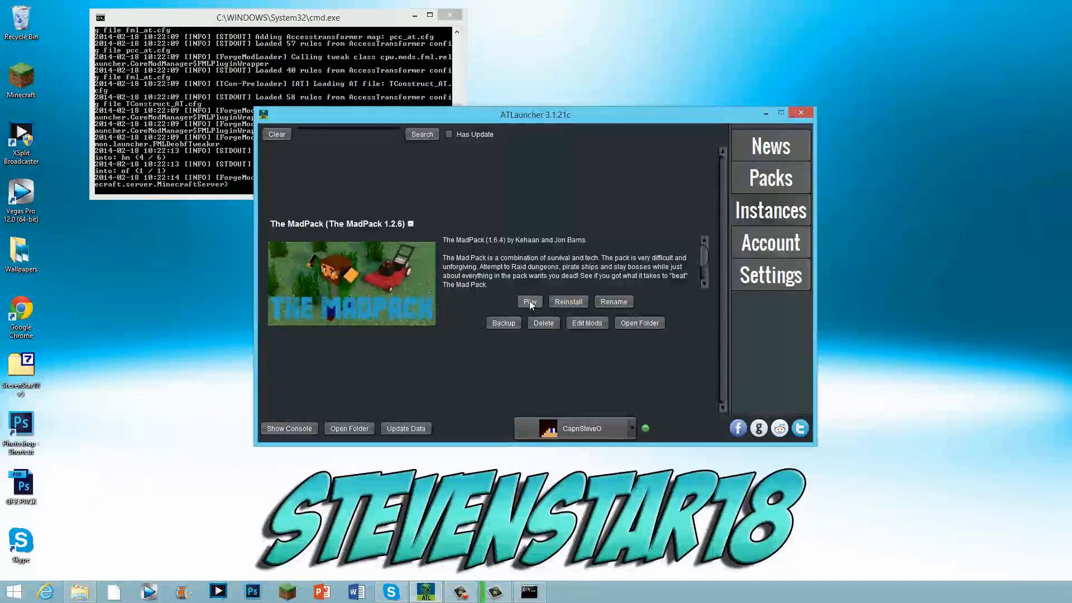
{"action": "left_click", "coordinate": [529, 301]}
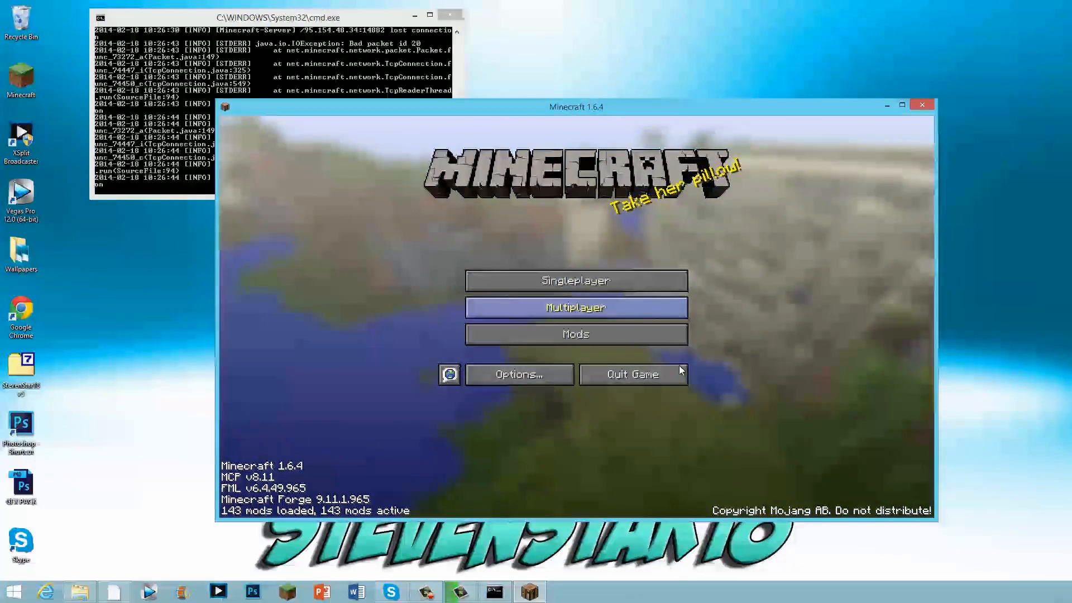
Step: Show the multiplayer server list with The MAD PACK! server entry
{"action": "left_click", "coordinate": [575, 307]}
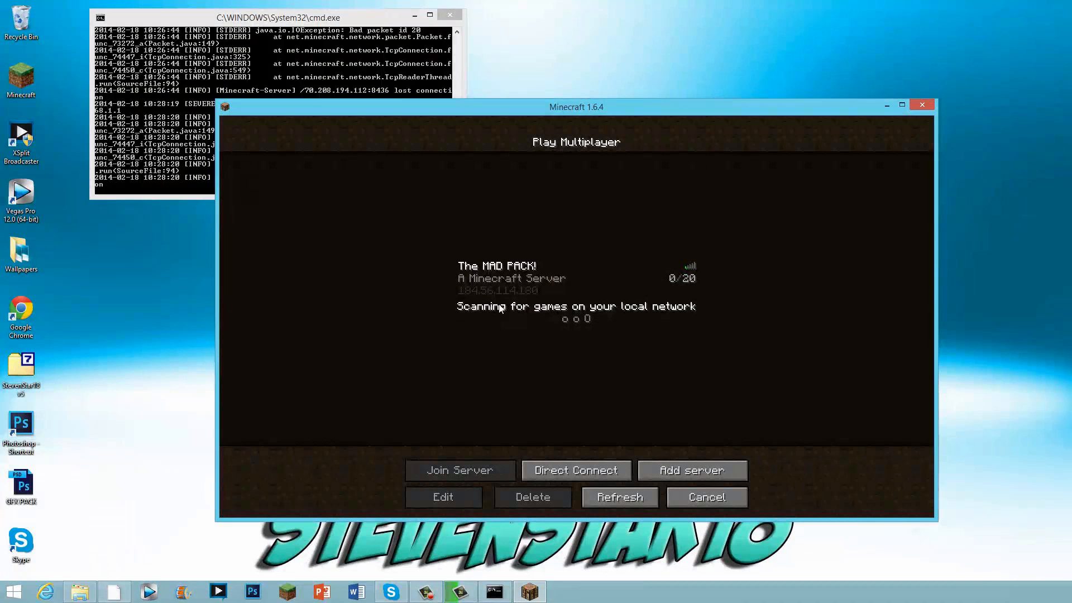
{"action": "mouse_move", "coordinate": [540, 133]}
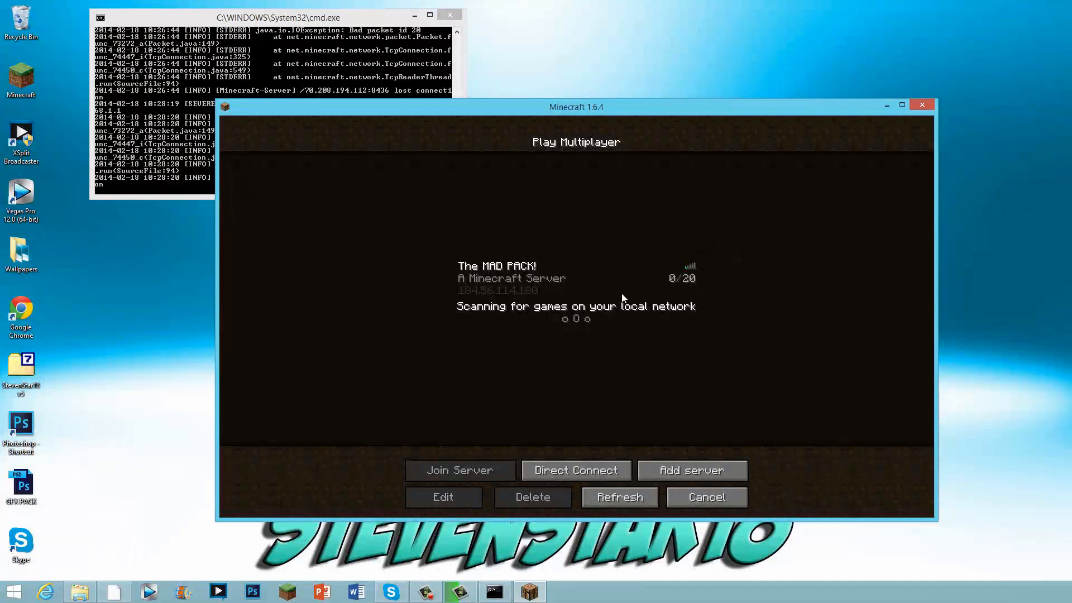
{"action": "mouse_move", "coordinate": [580, 189]}
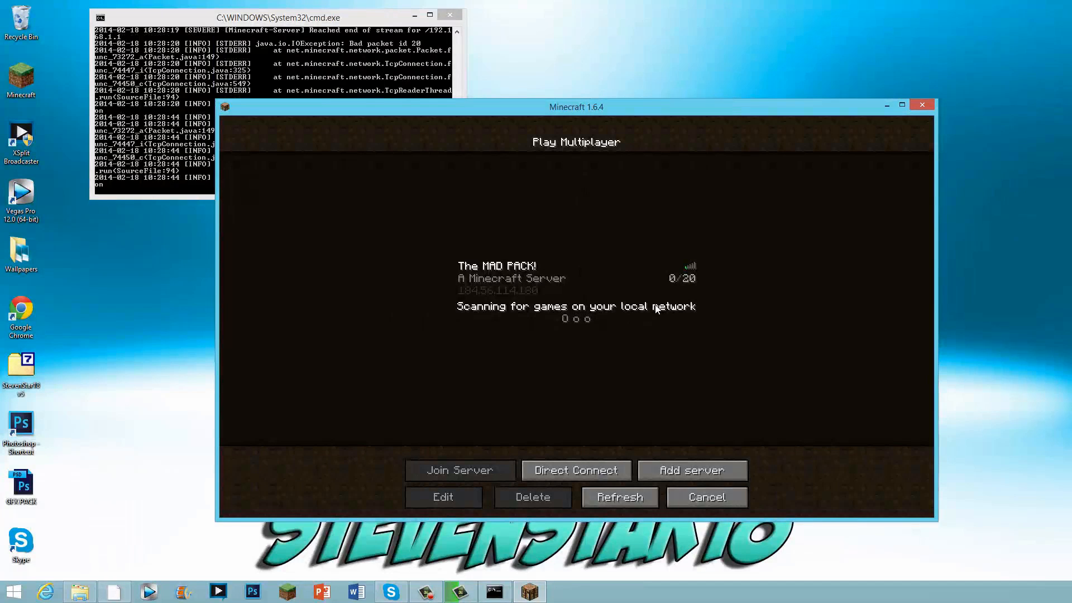
{"action": "mouse_move", "coordinate": [614, 231]}
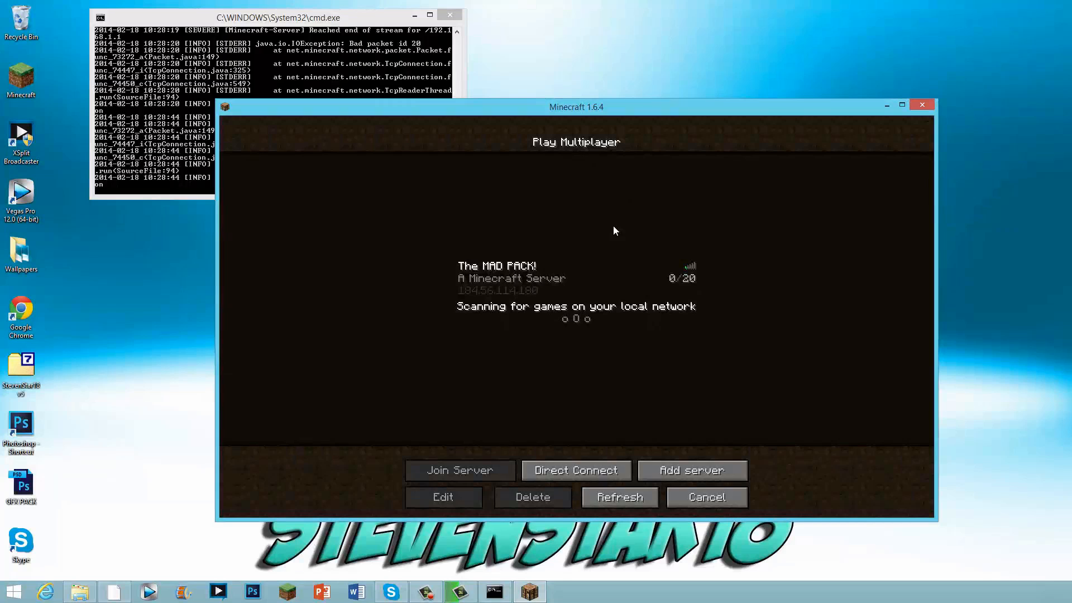
{"action": "mouse_move", "coordinate": [604, 232]}
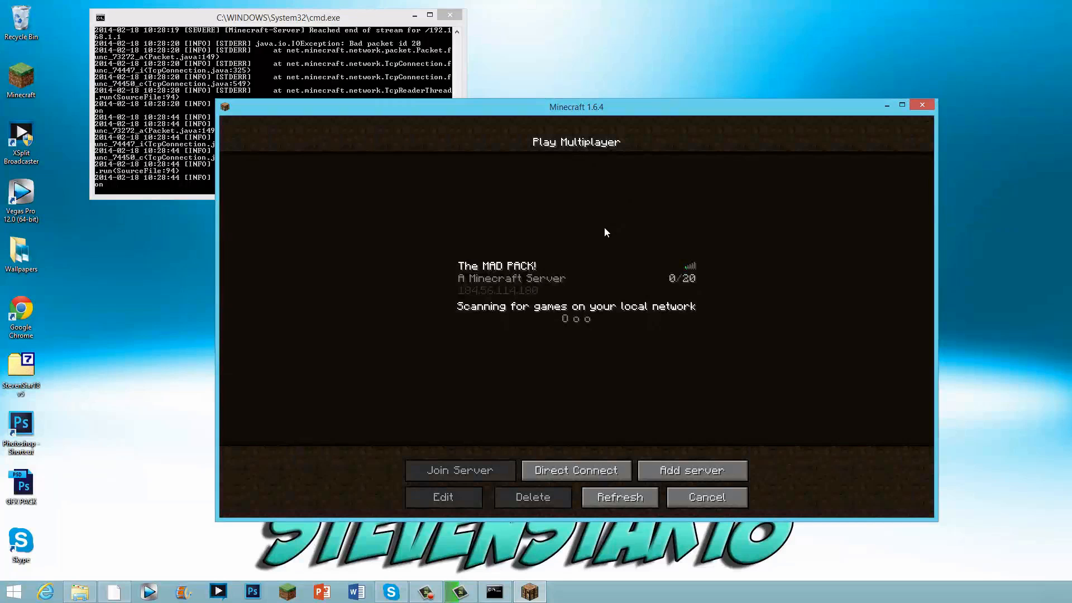
{"action": "mouse_move", "coordinate": [757, 354]}
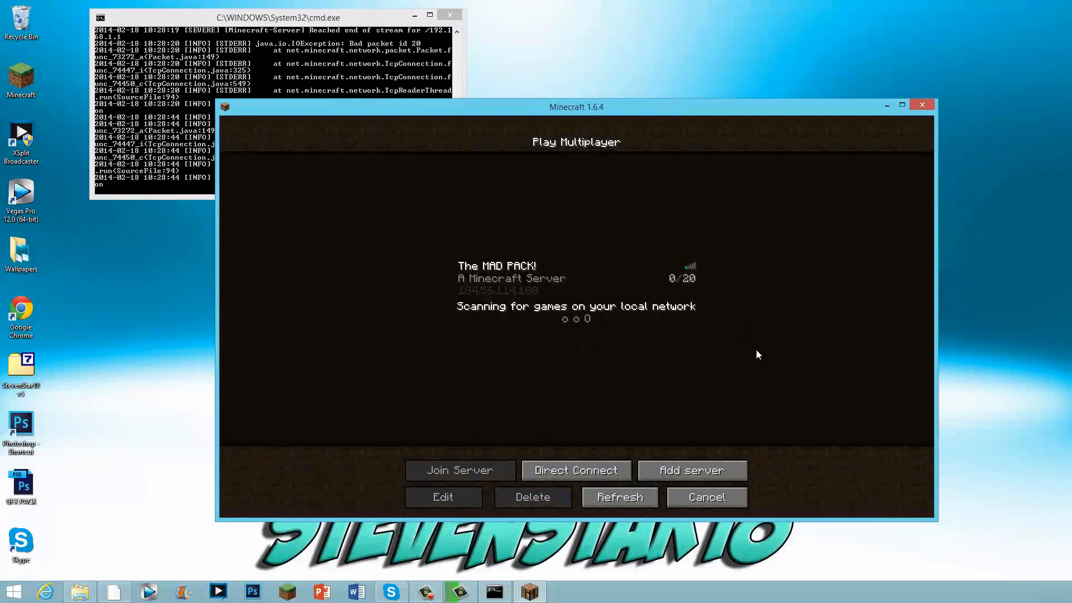
{"action": "mouse_move", "coordinate": [584, 263]}
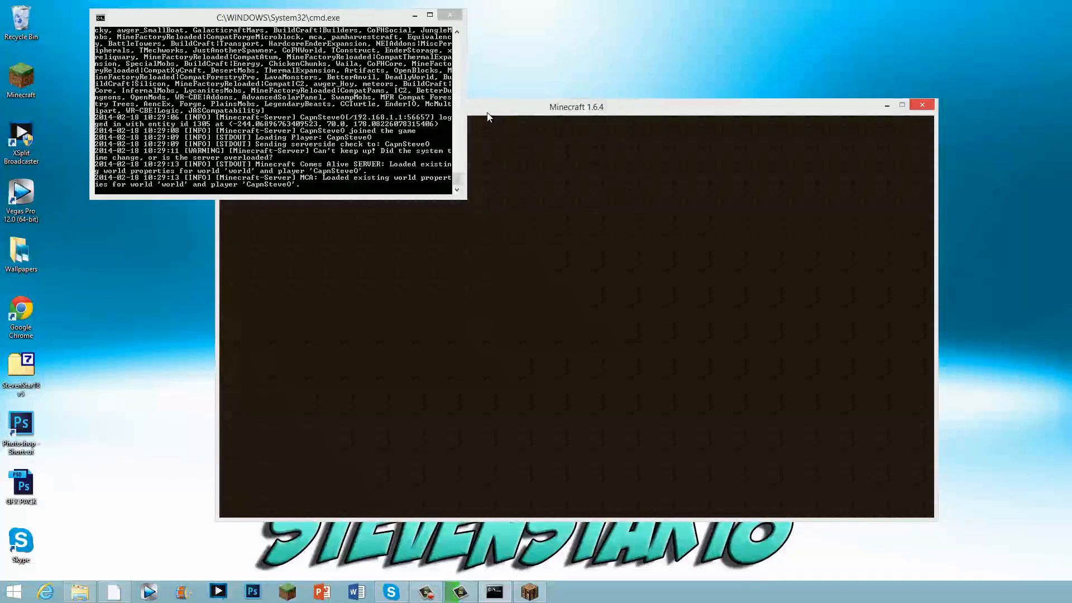
{"action": "mouse_move", "coordinate": [487, 118]}
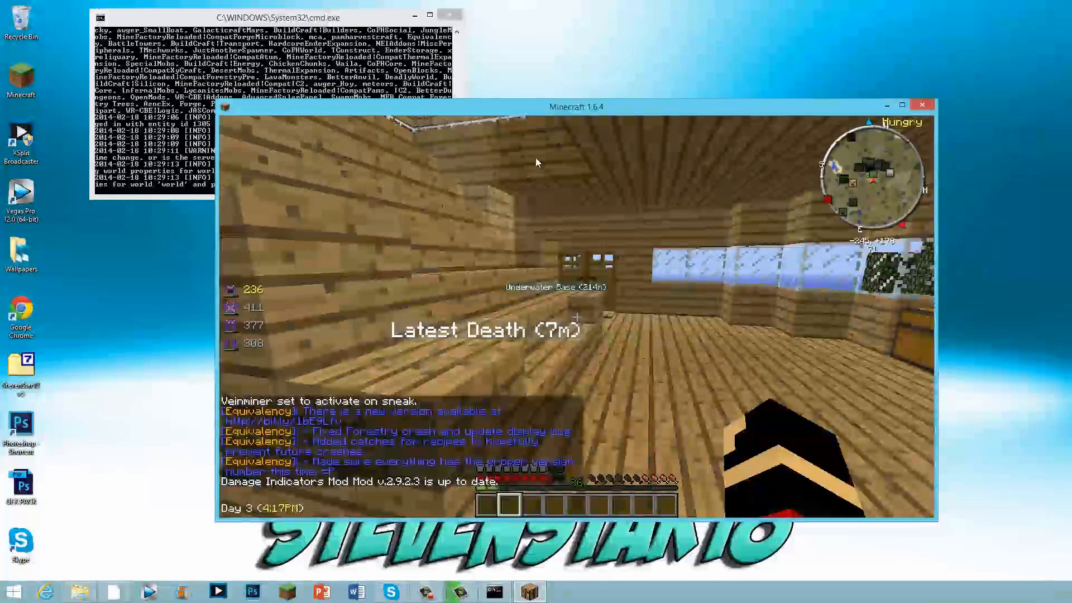
{"action": "mouse_move", "coordinate": [661, 312]}
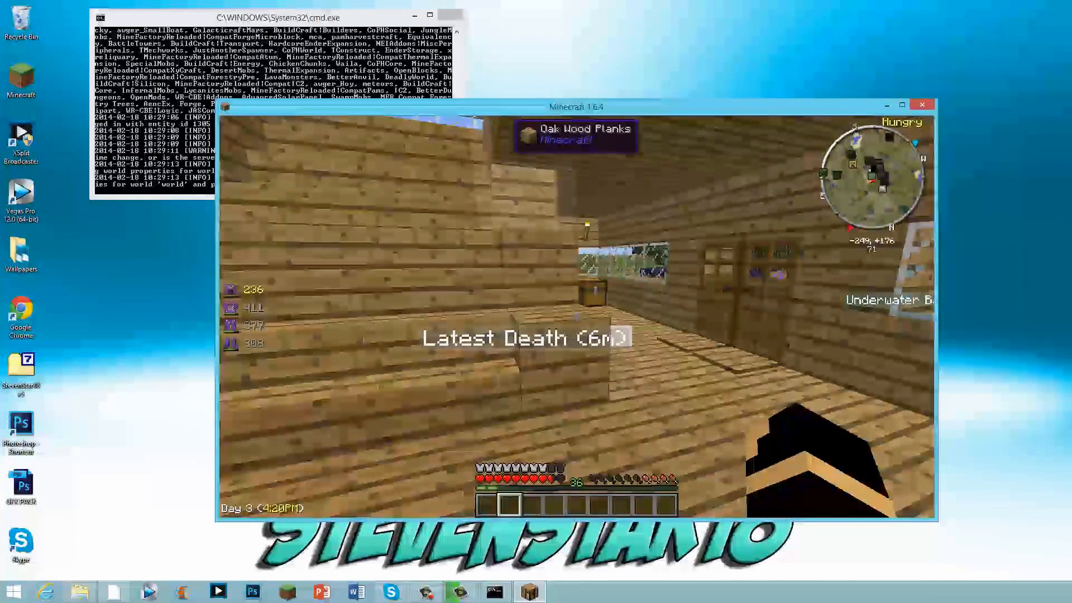
{"action": "mouse_move", "coordinate": [577, 308]}
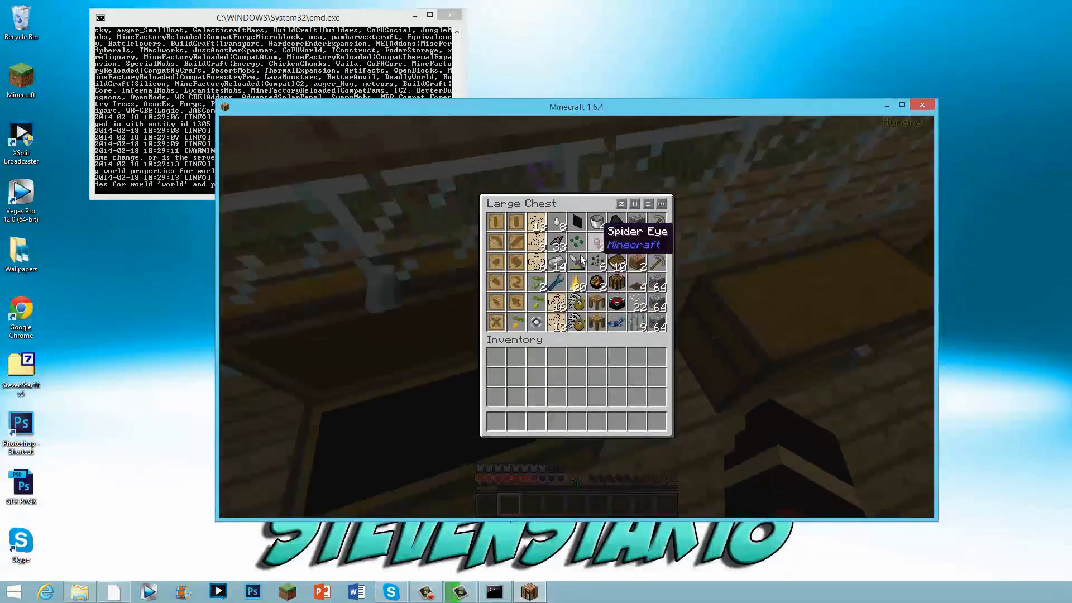
Step: Close the chest in the house and bring up the player inventory
{"action": "key", "text": "Escape"}
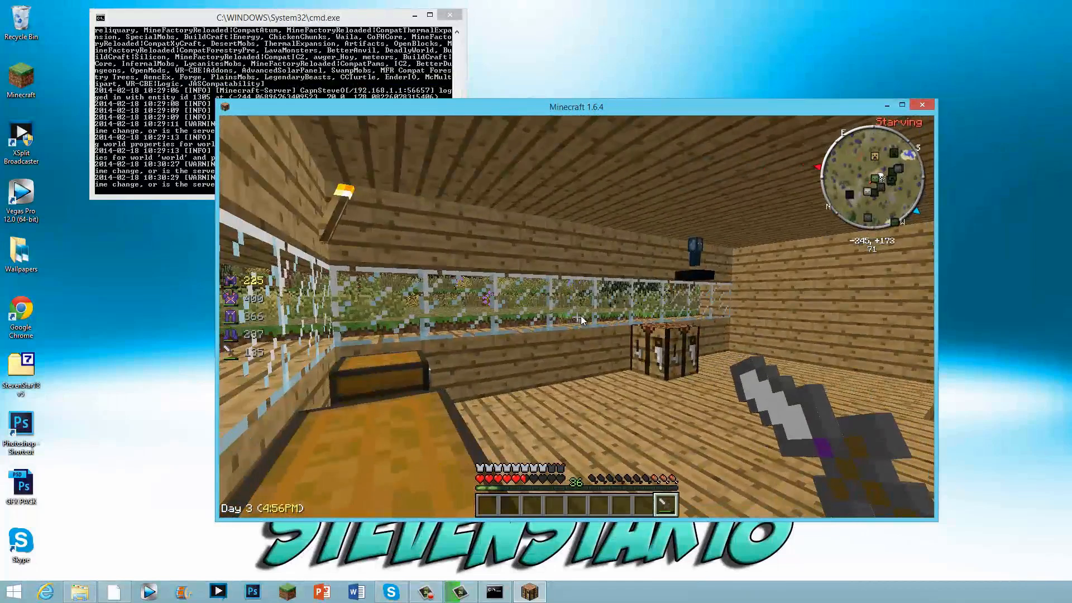
{"action": "key", "text": "e"}
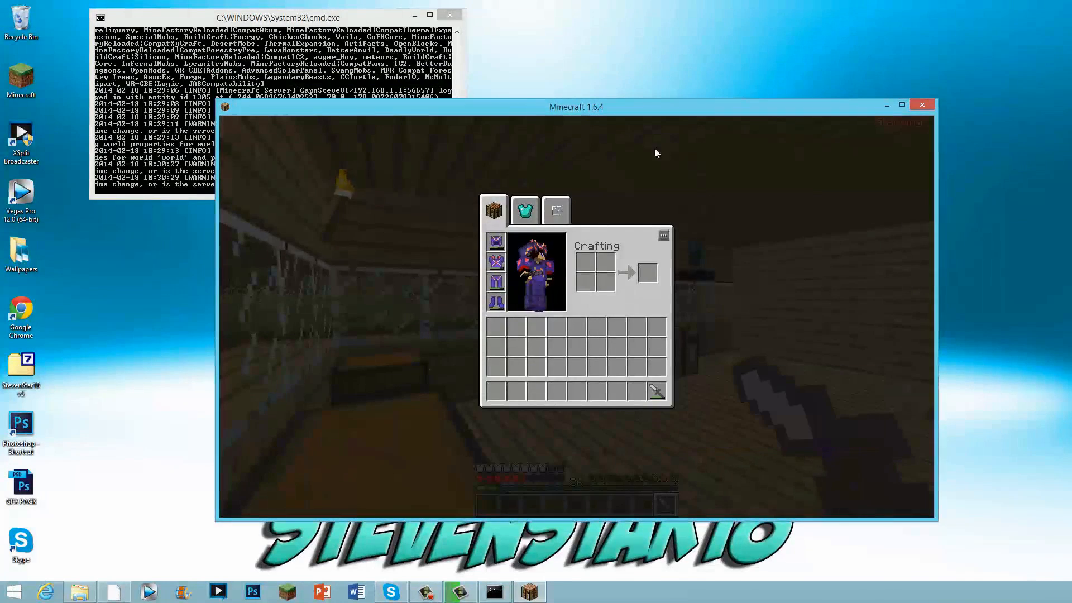